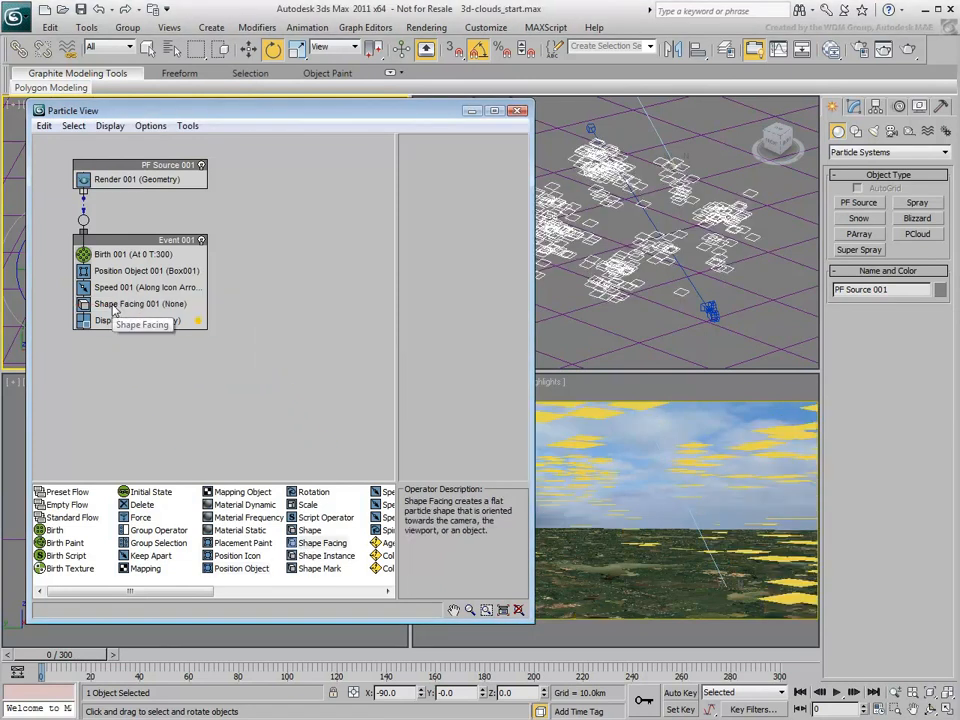
Make the Shape Facing particles look at Camera004 and enlarge them into big squares.
click(140, 304)
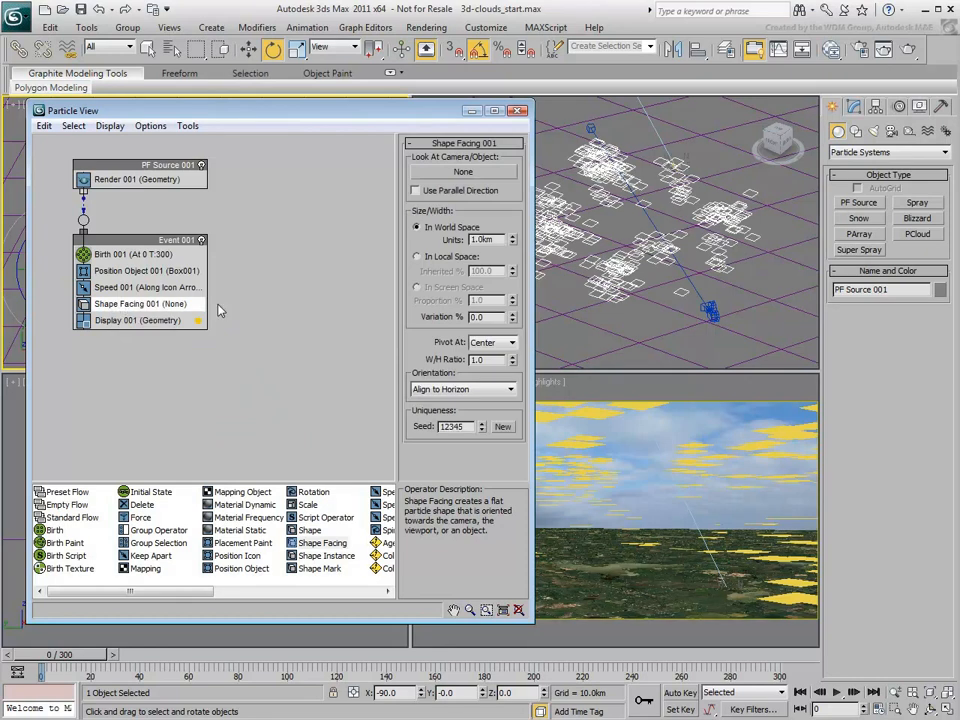
click(464, 172)
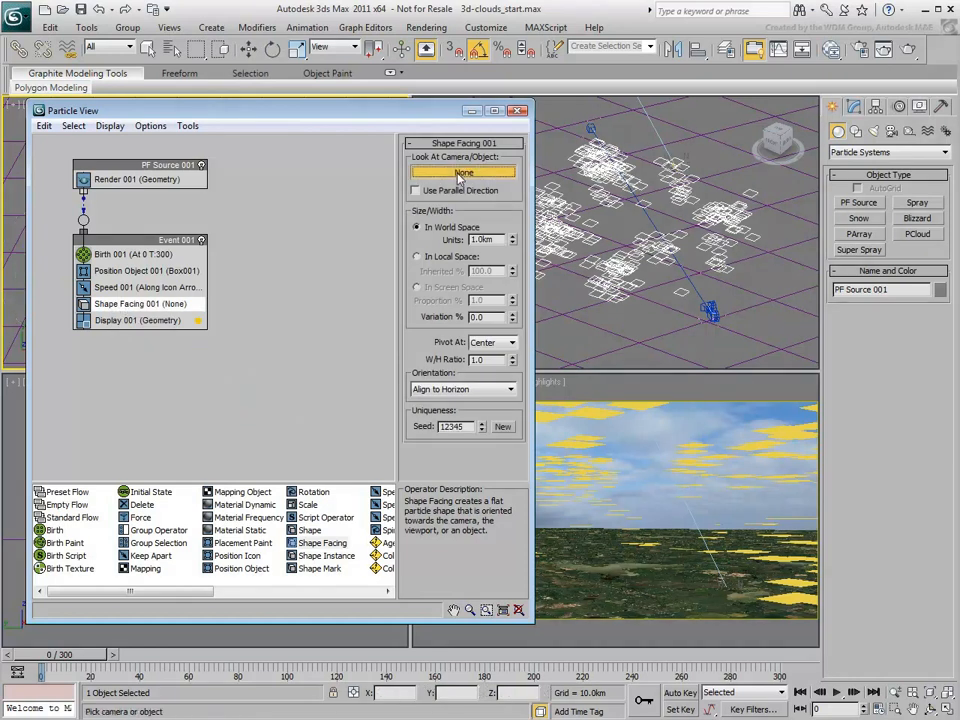
click(464, 172)
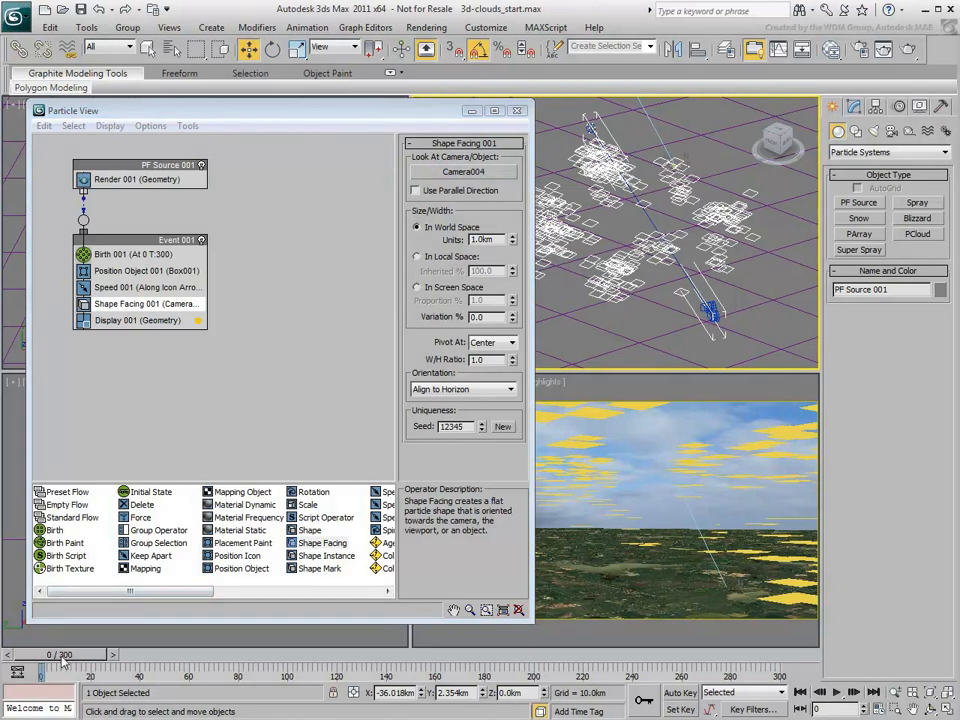
drag(42, 668, 150, 668)
text(2)
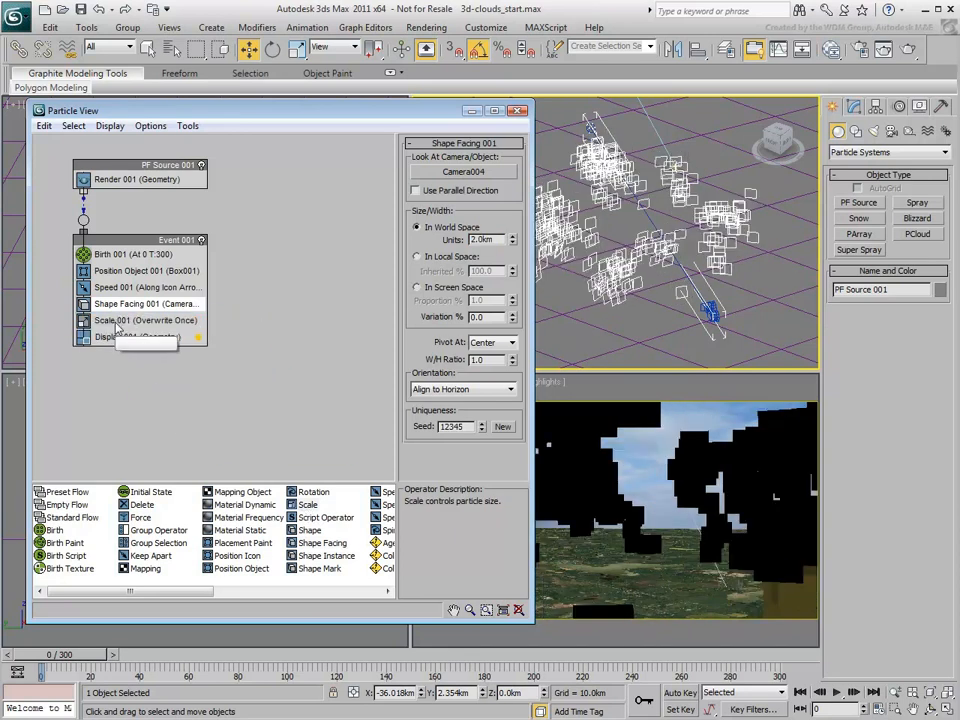
Set the Scale operator to Inherit Once with a larger scale factor so squares overlap.
click(144, 320)
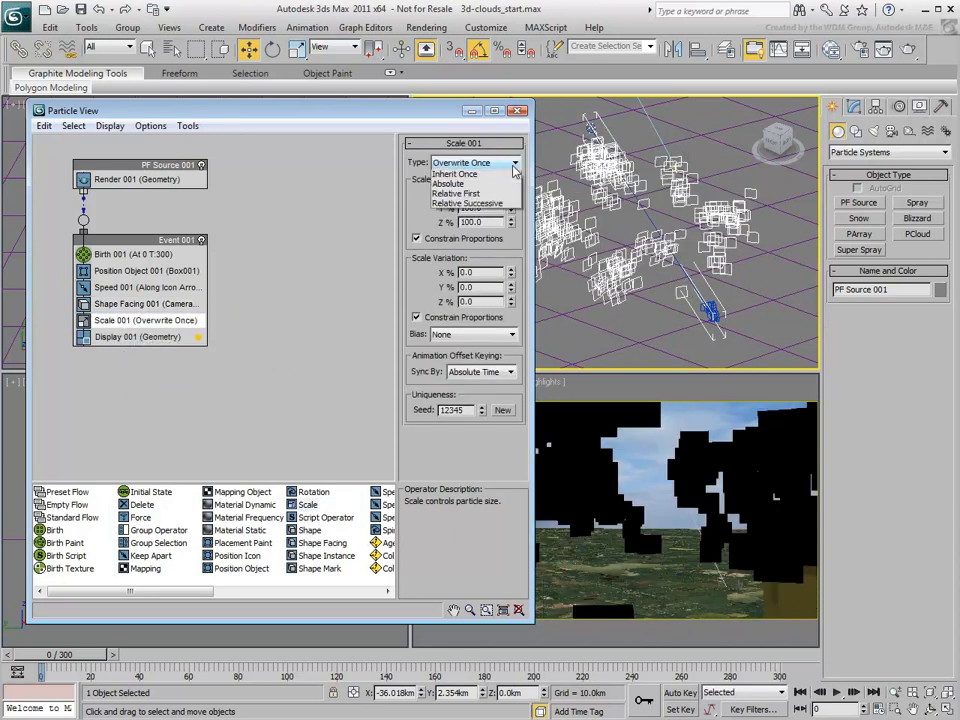
click(456, 174)
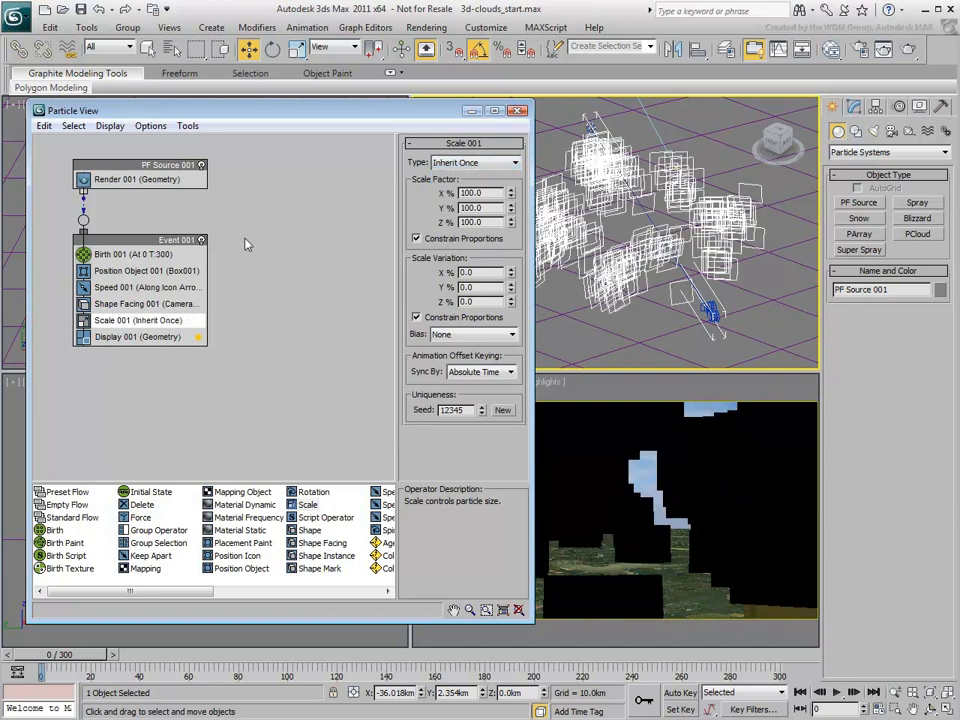
triple_click(464, 272)
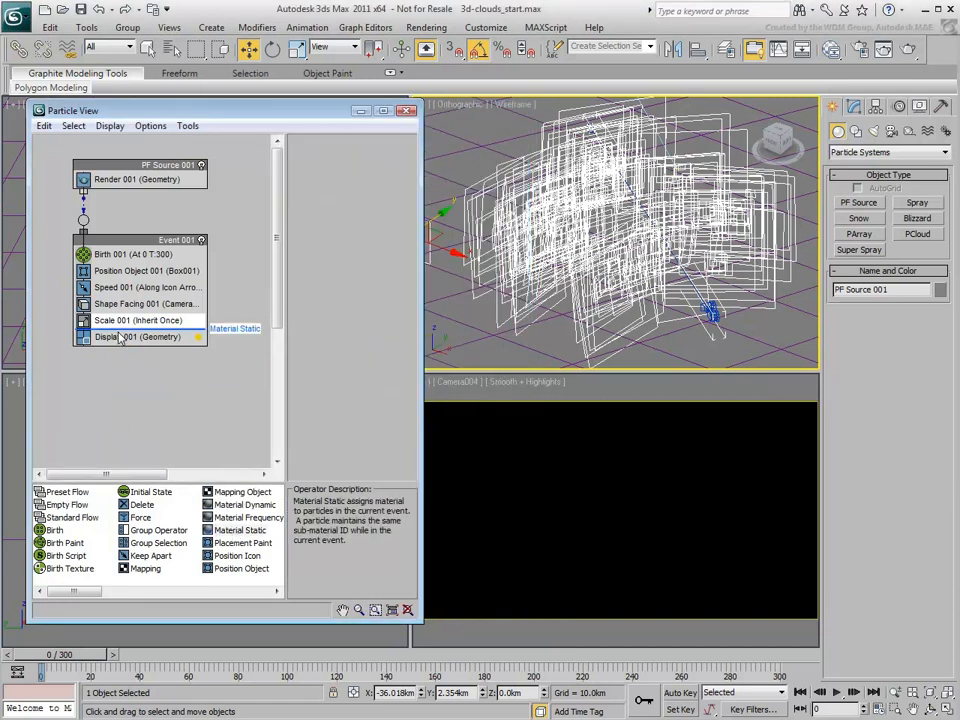
Assign a new Standard material, Material #1, to the Material Static operator as an instance.
click(138, 320)
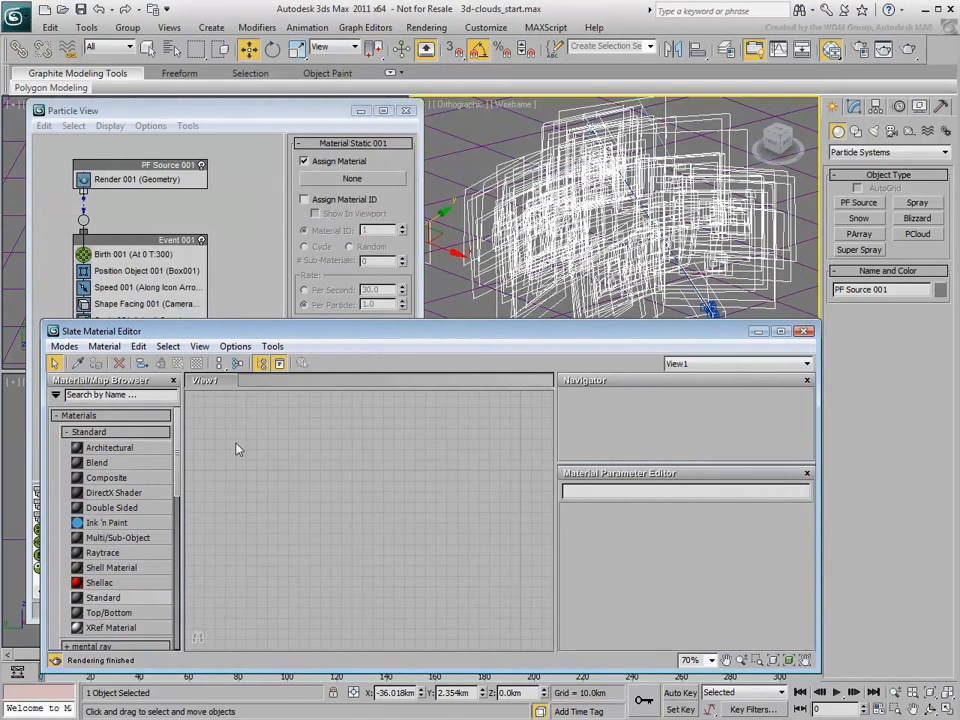
double_click(102, 596)
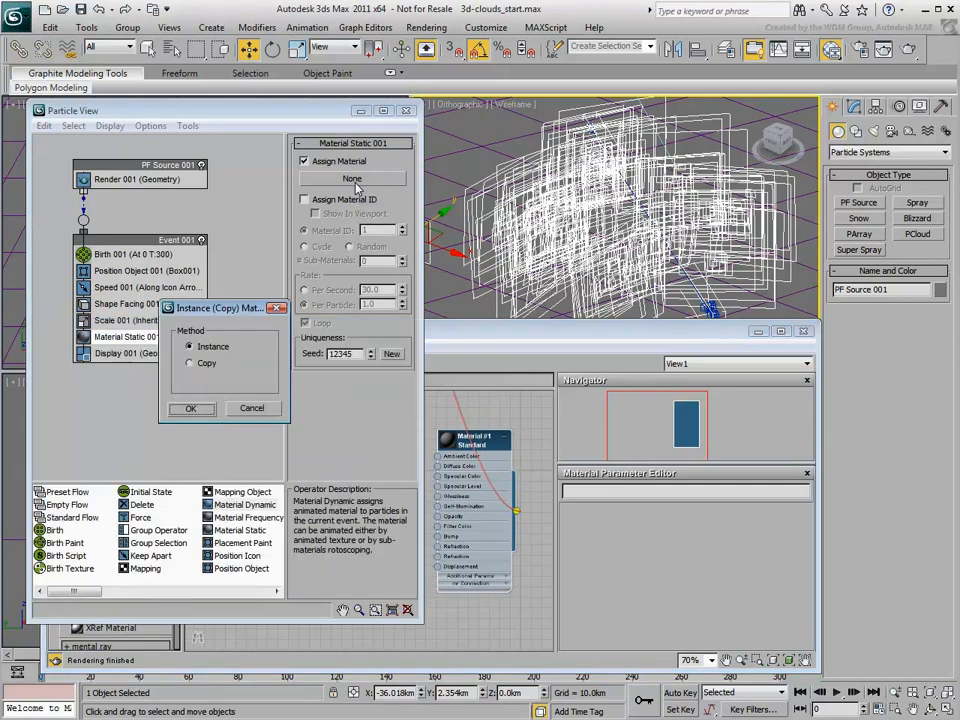
click(190, 408)
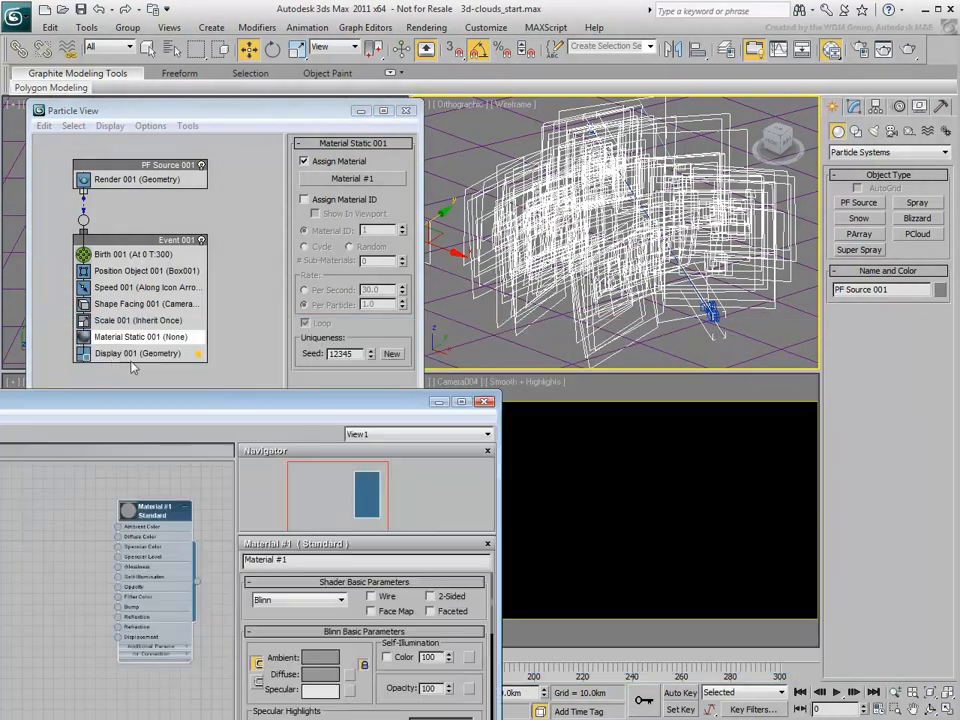
click(128, 336)
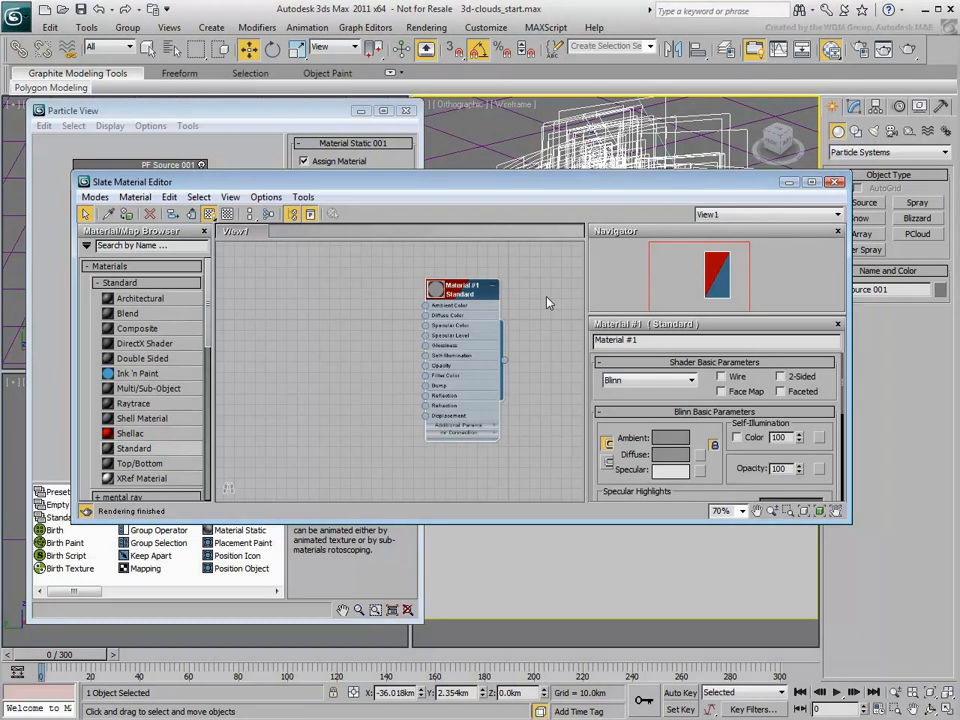
mouse_move(400, 368)
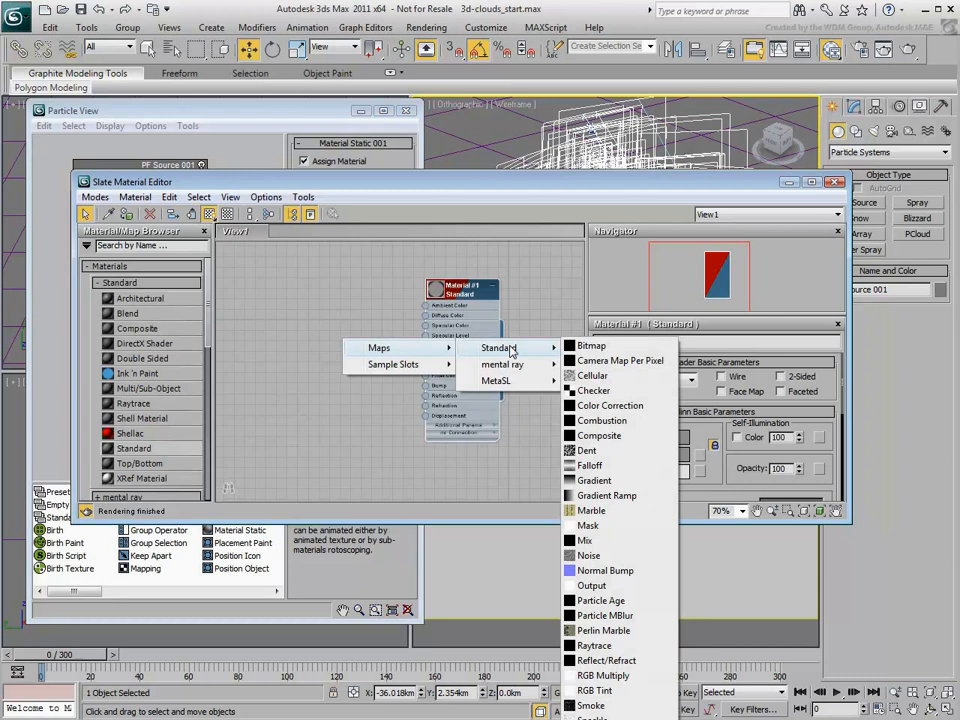
Wire a Gradient map into the material and set its gradient and noise amount.
click(594, 480)
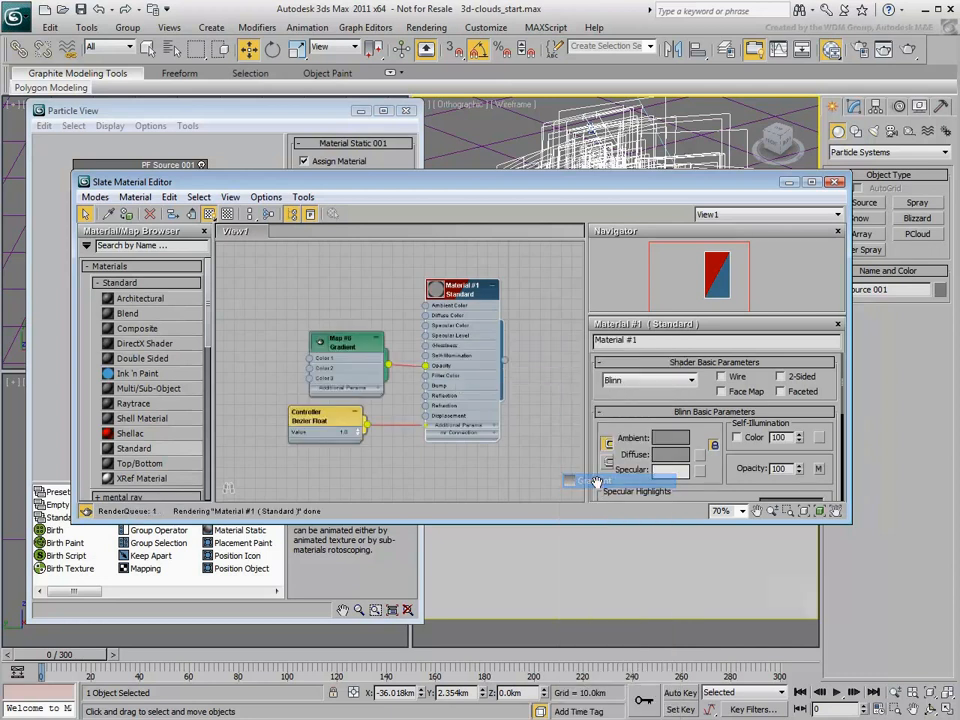
click(344, 340)
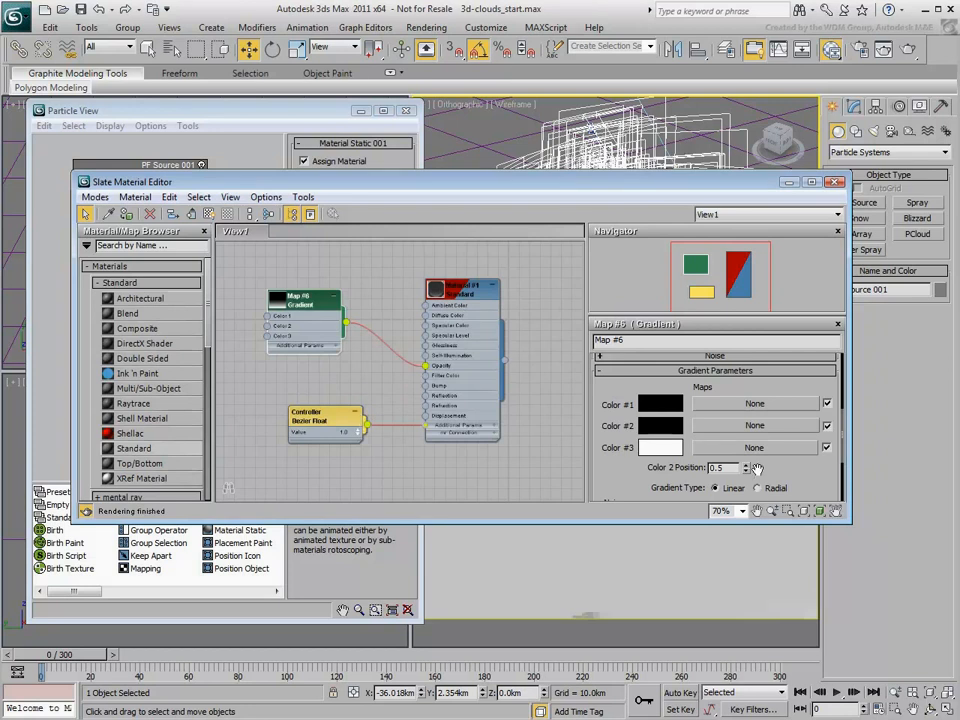
click(758, 488)
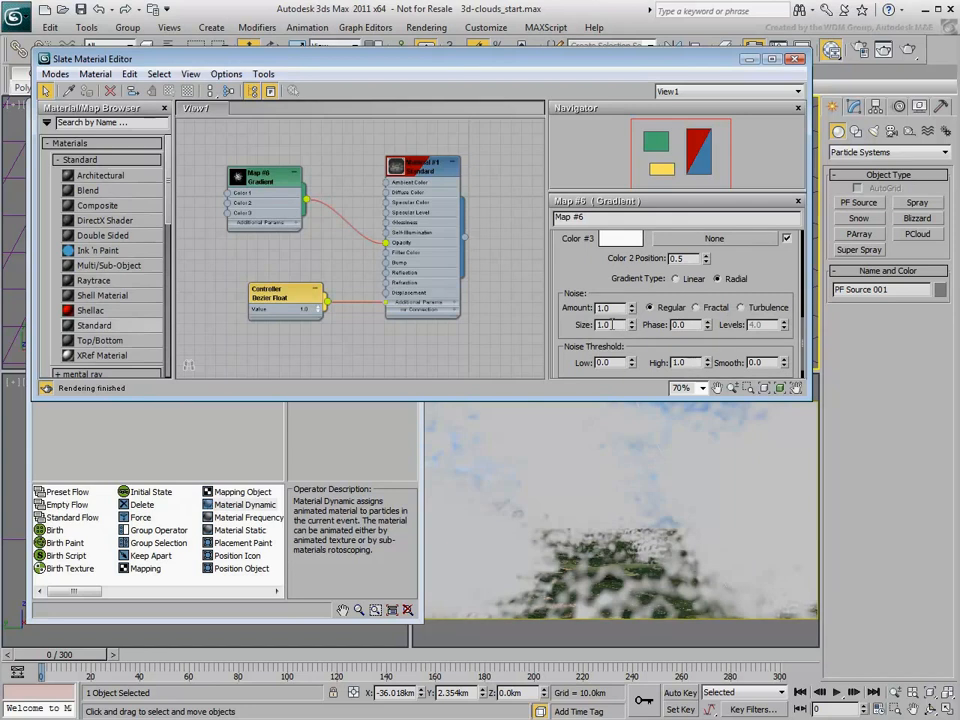
triple_click(604, 324)
text(5)
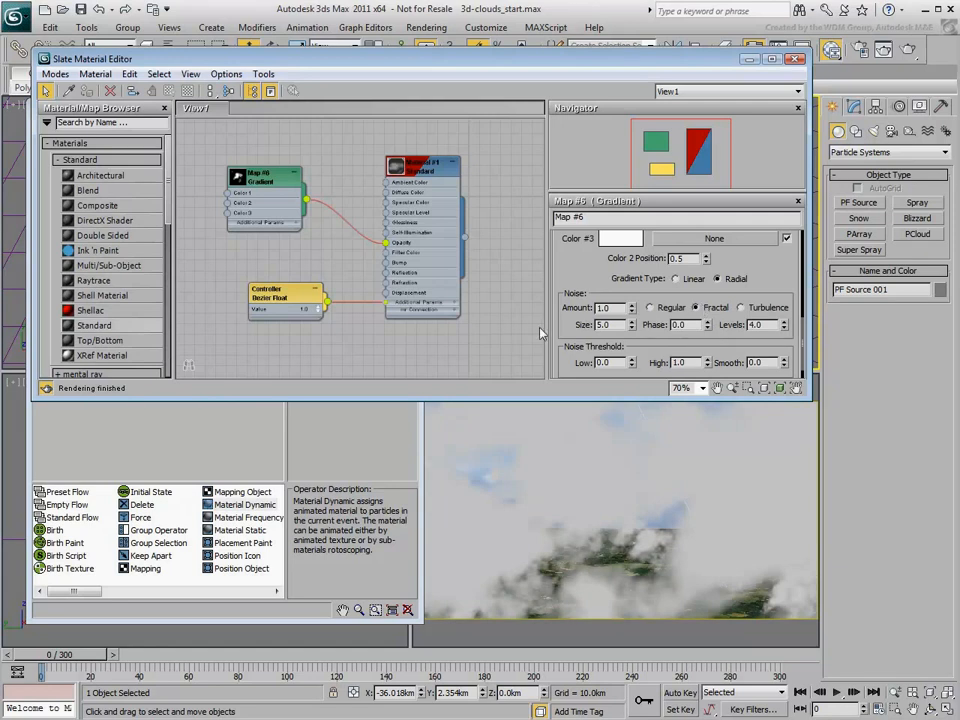
click(264, 178)
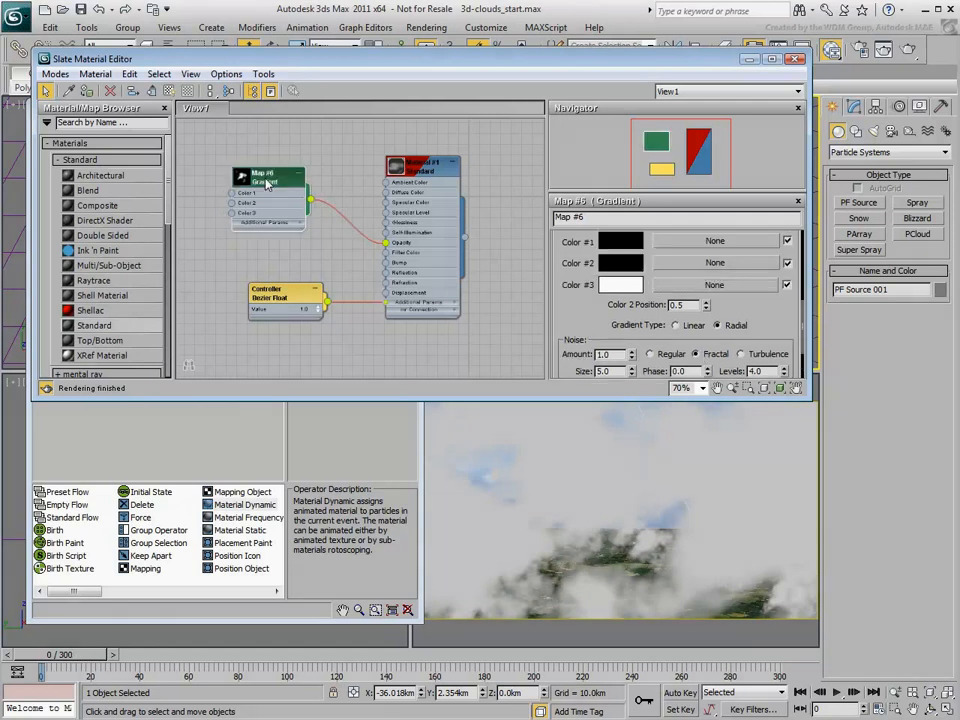
Wire a Noise map into the cloud material and render a test frame.
drag(264, 184, 320, 160)
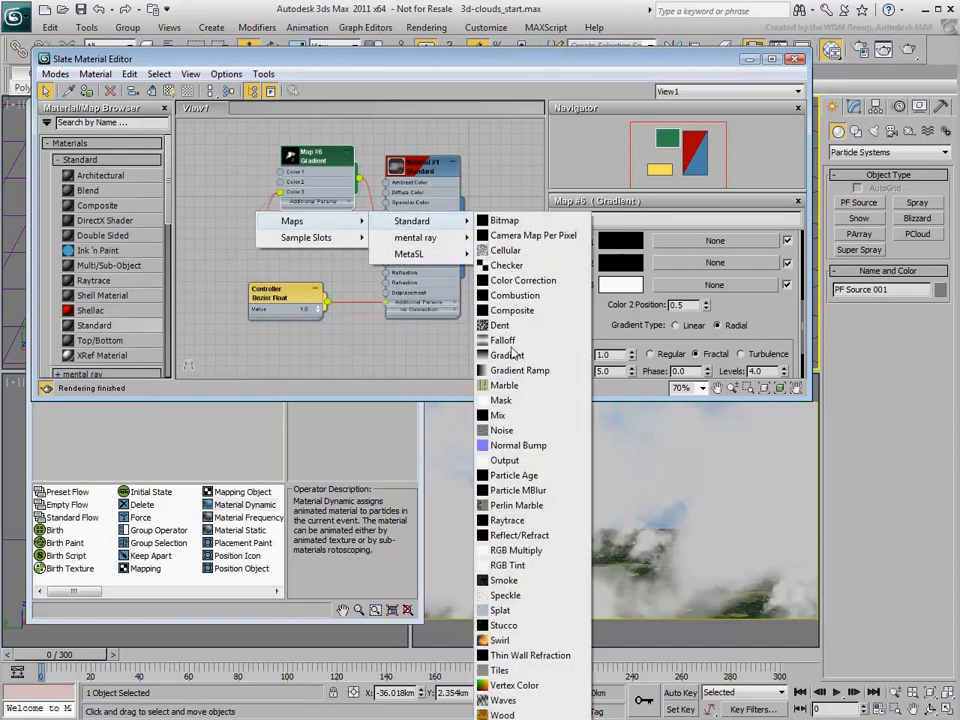
mouse_move(516, 430)
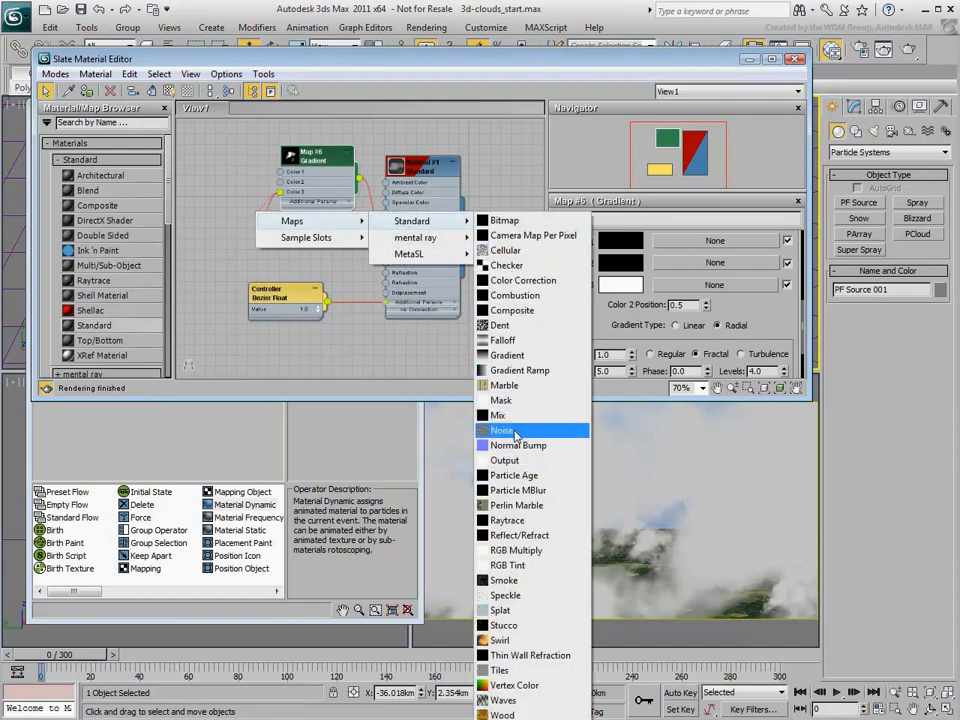
click(500, 430)
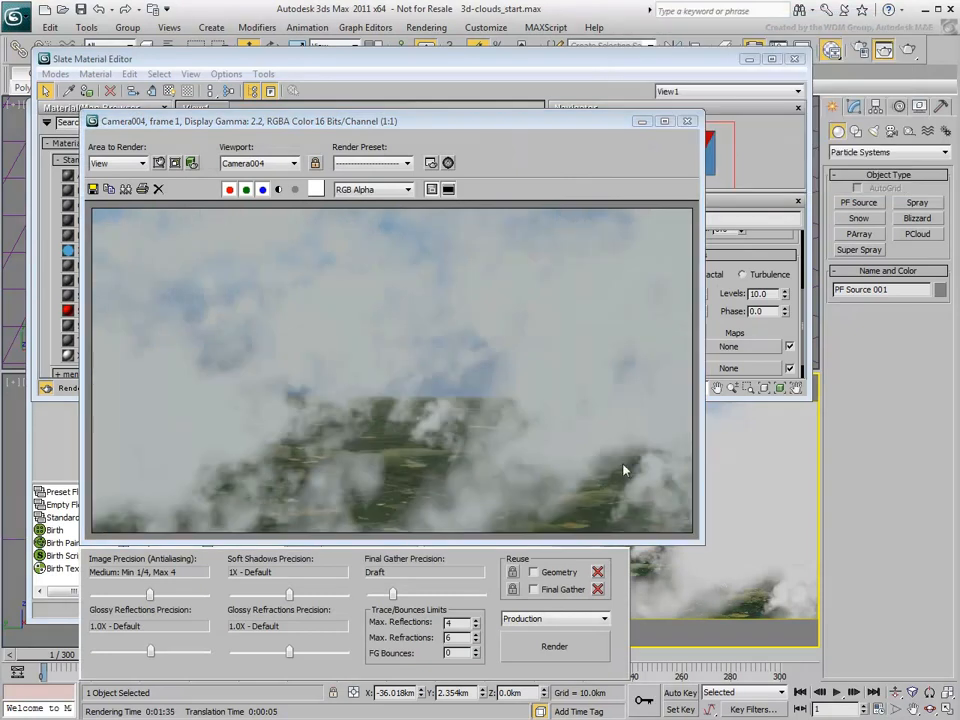
Add a second, finer Noise map and retype its Size value.
click(688, 122)
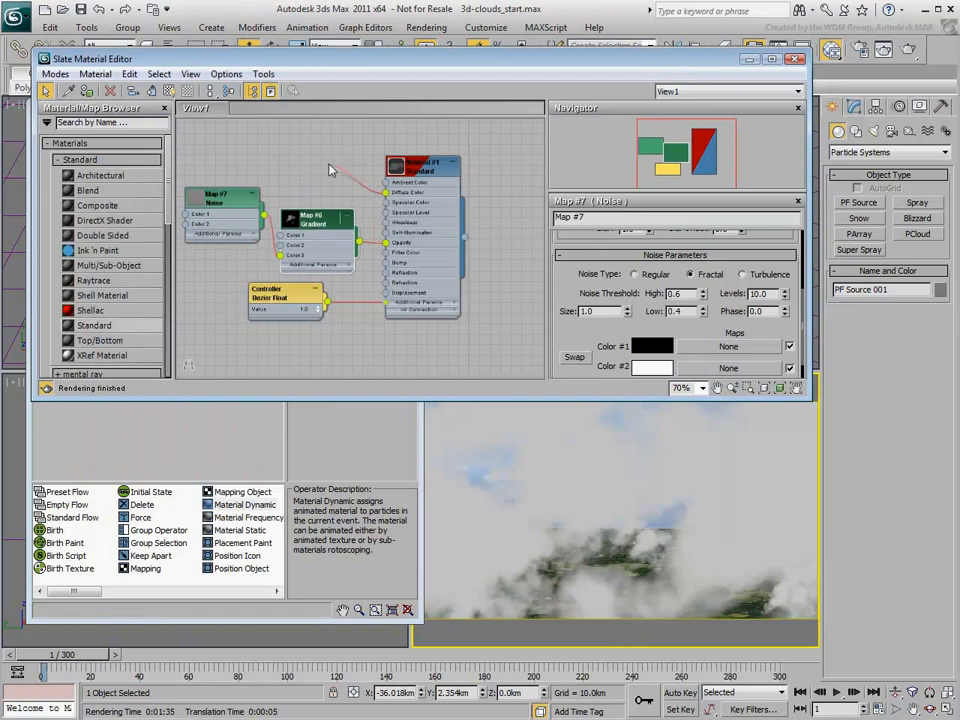
click(290, 136)
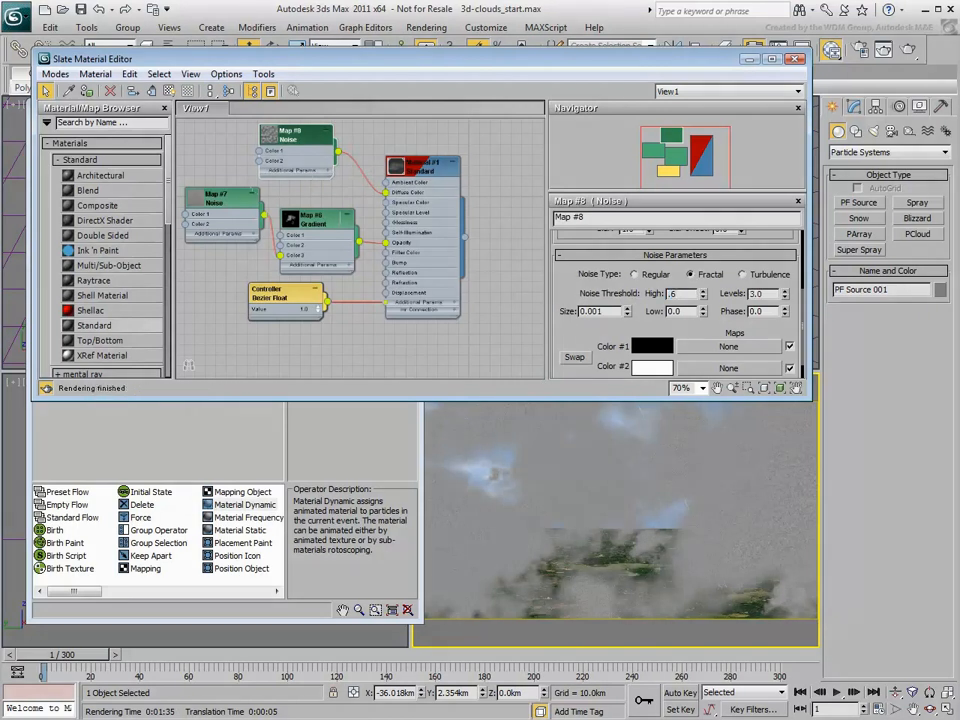
triple_click(592, 312)
text(1)
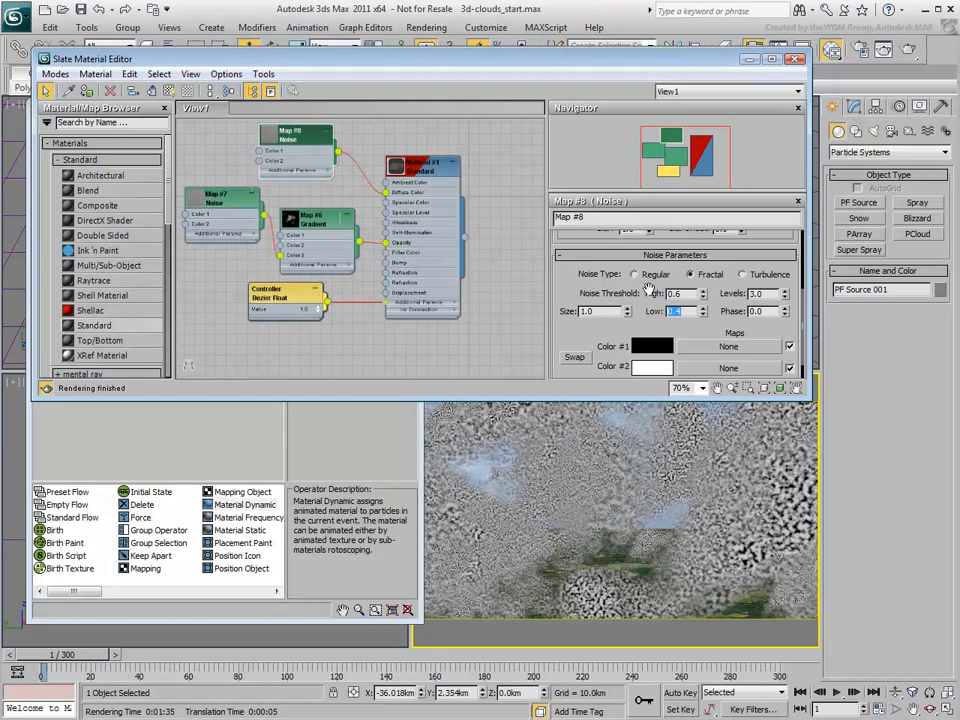
Set the noise's Color #1 and Color #2 swatches in the Color Selector.
click(652, 346)
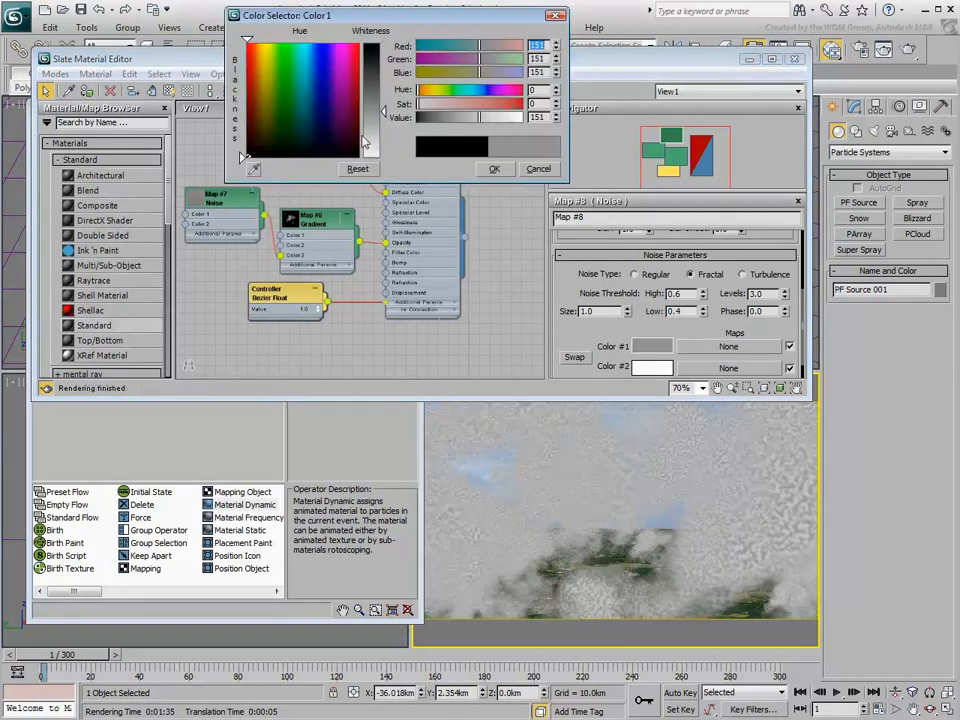
click(316, 138)
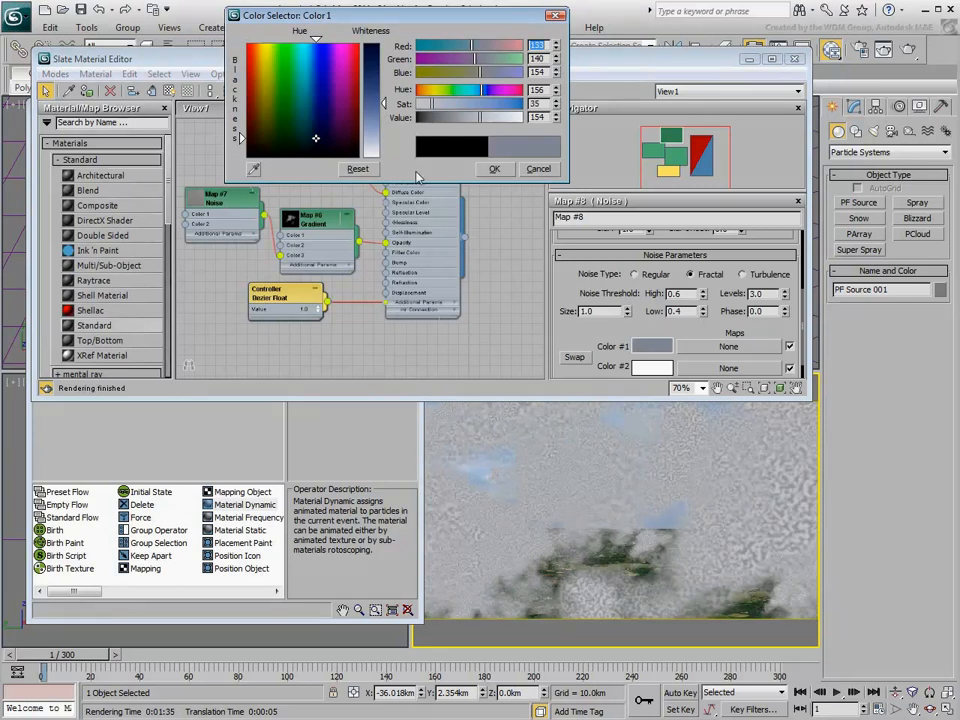
click(656, 368)
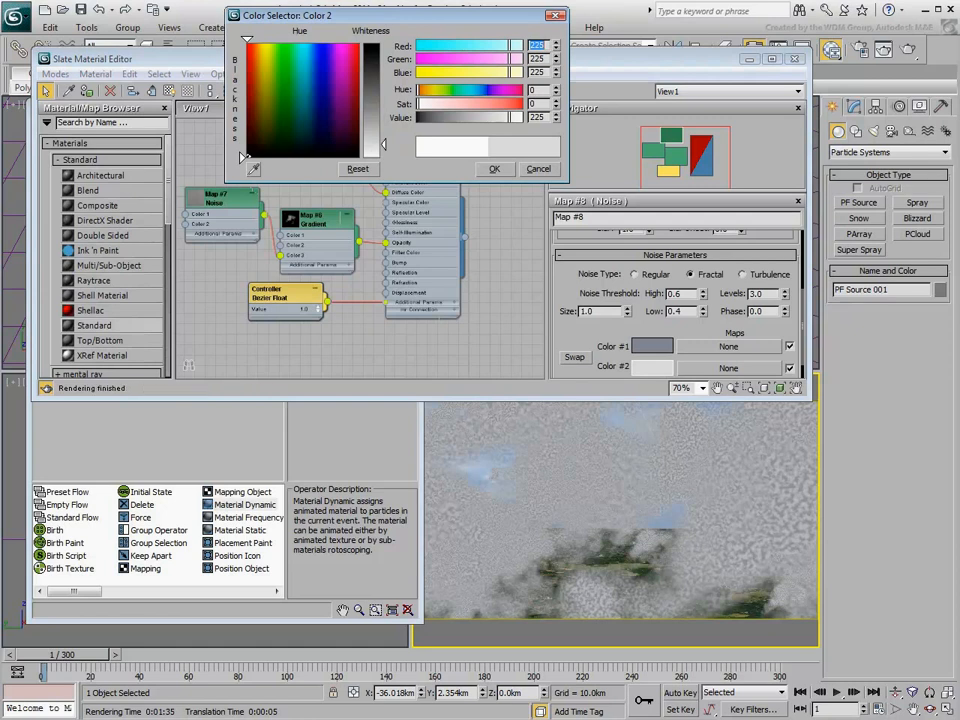
click(316, 136)
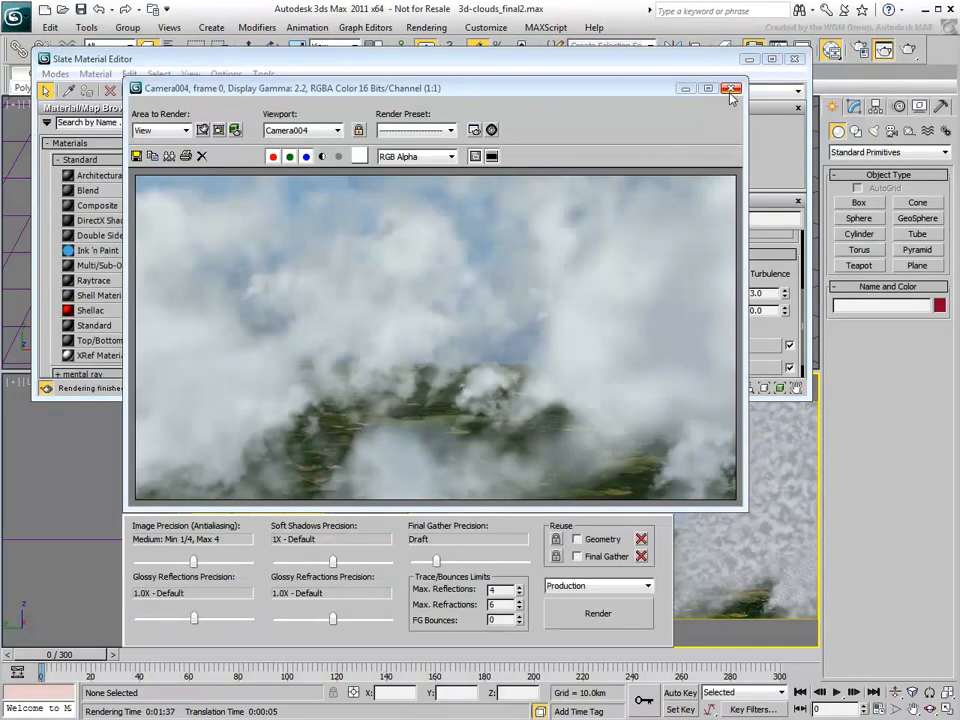
Review Render Setup's Active Time Segment and png output, then bring up an empty RAM Player.
click(730, 88)
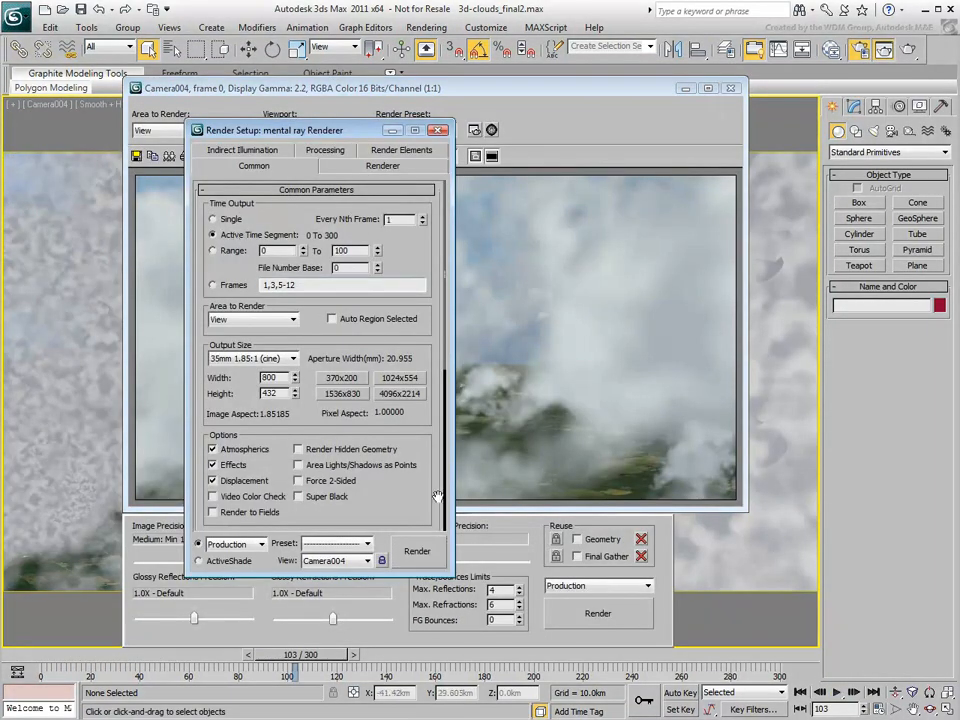
scroll(down, 3)
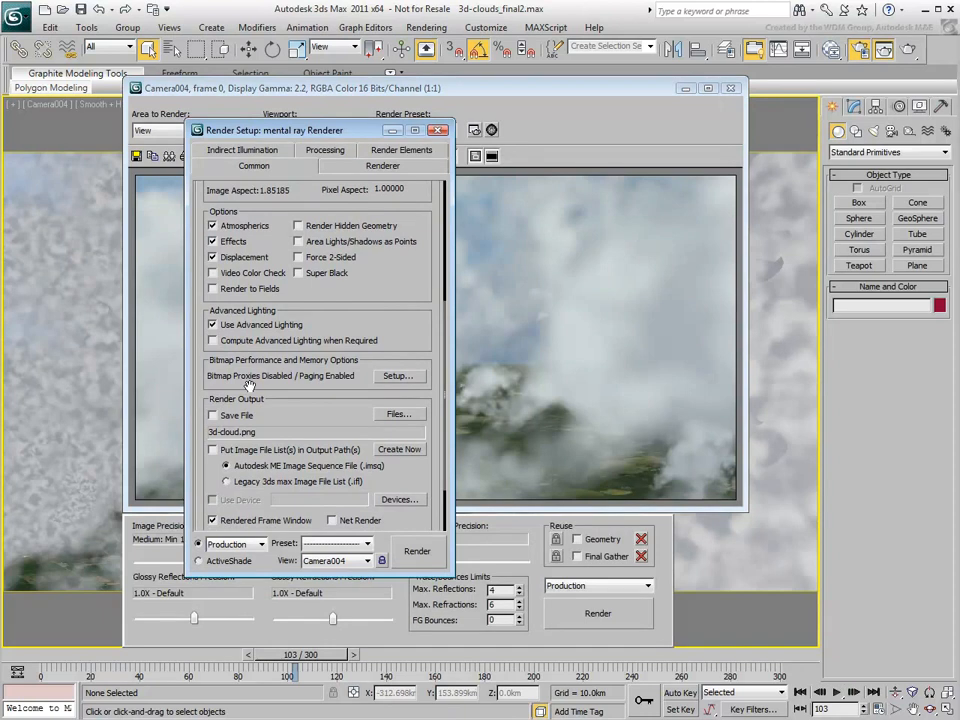
click(212, 414)
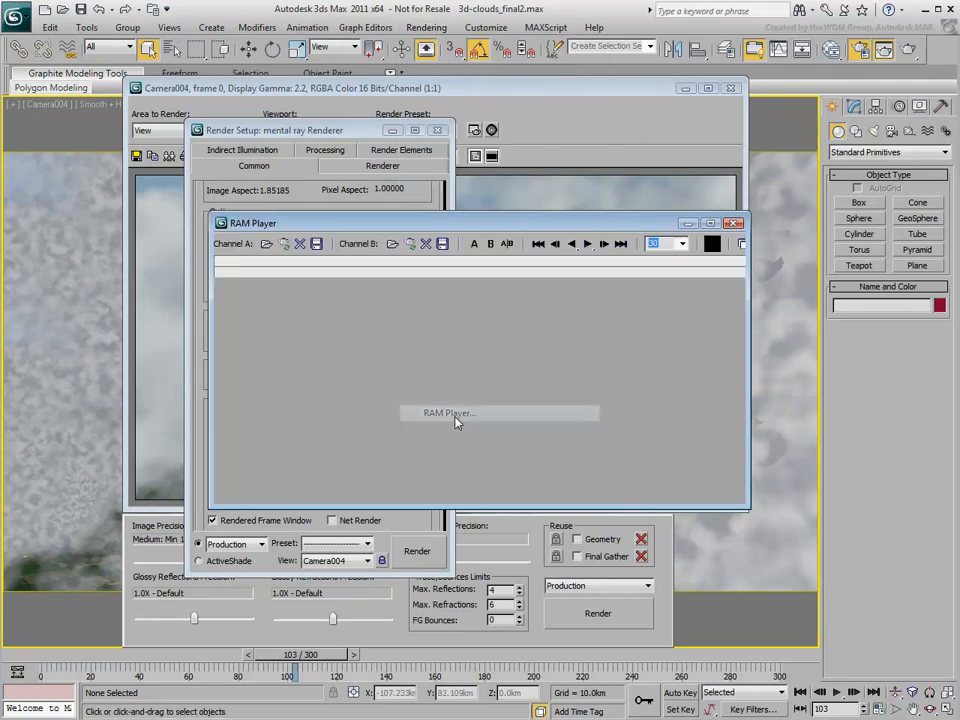
Load the 301-frame 3d-cloud0000.png sequence into Channel A and play it forward.
click(266, 244)
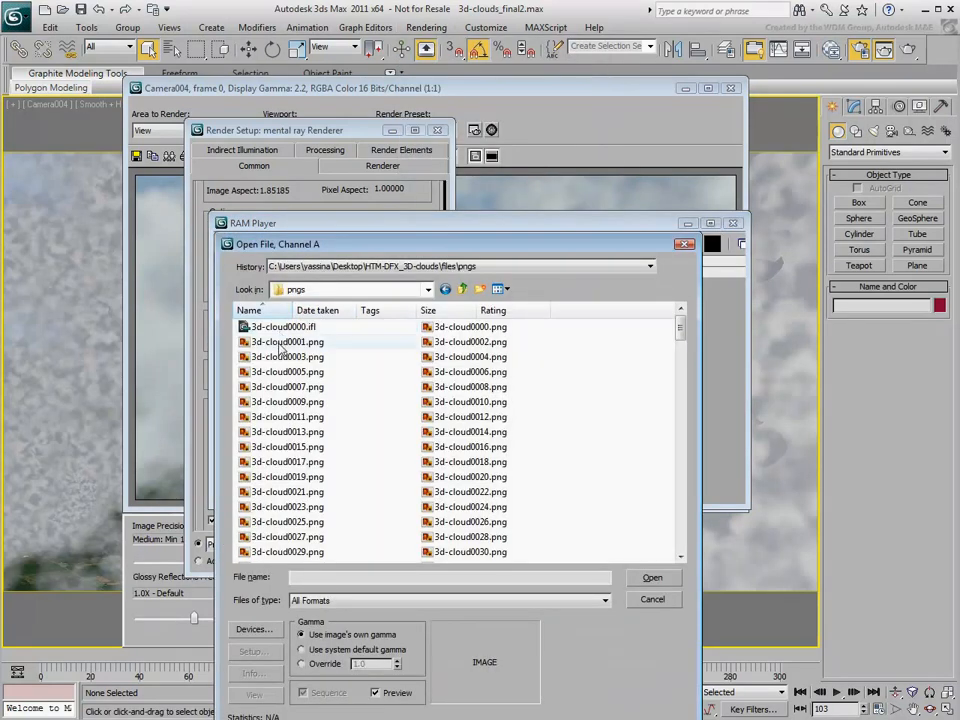
click(652, 576)
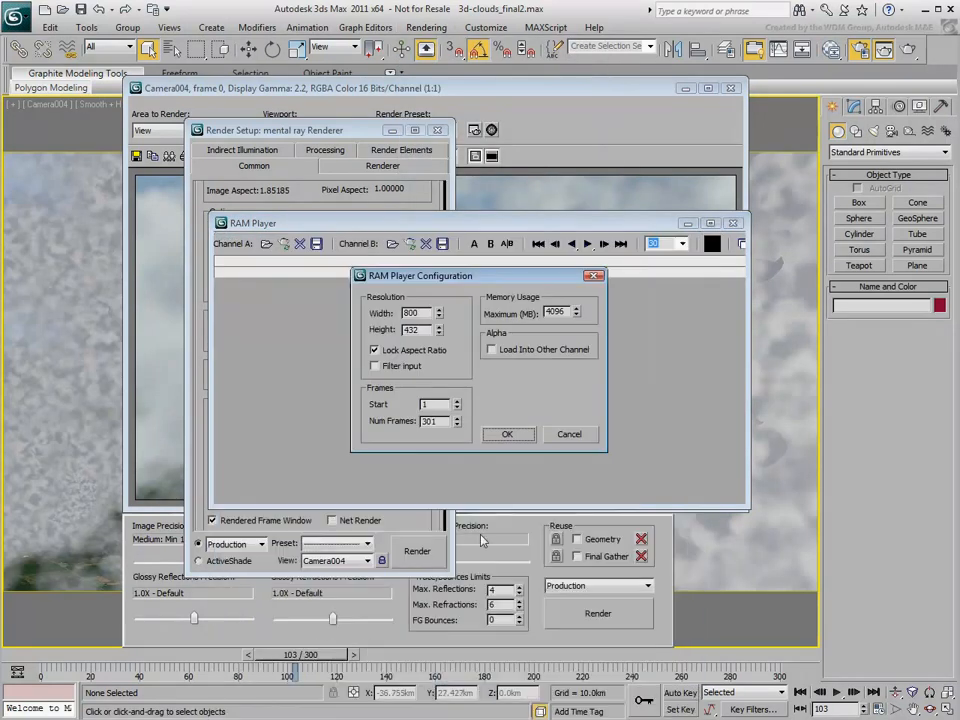
click(506, 434)
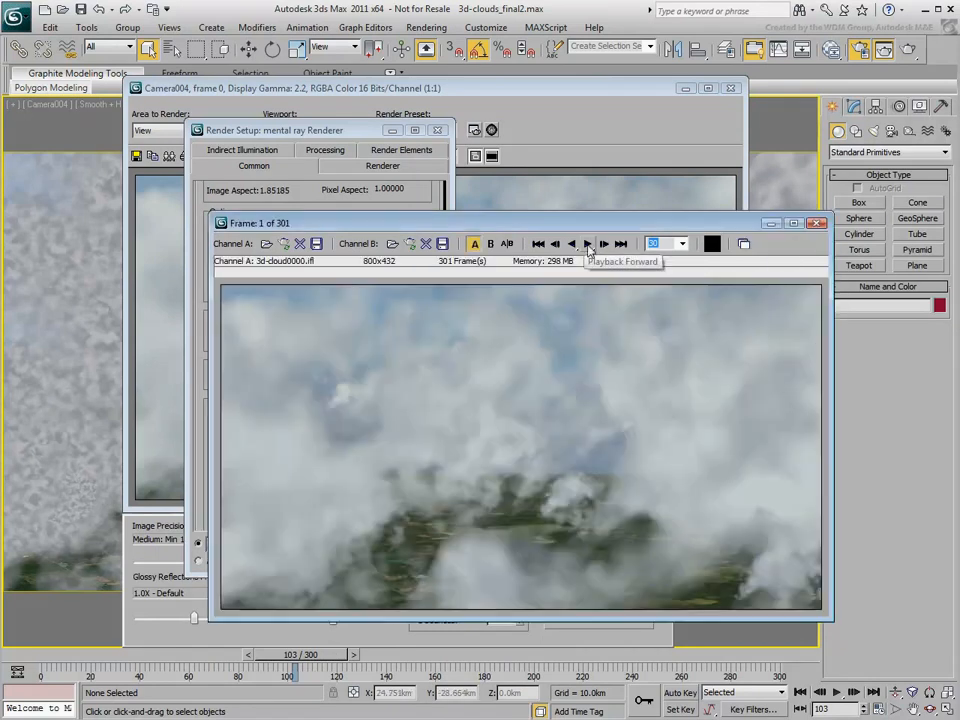
click(588, 244)
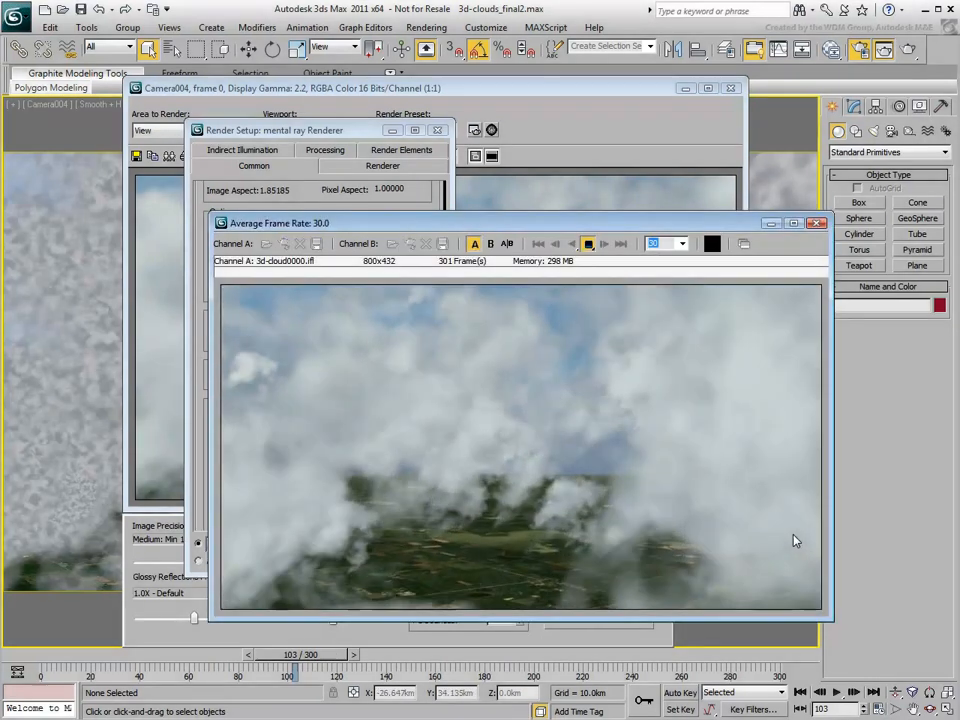